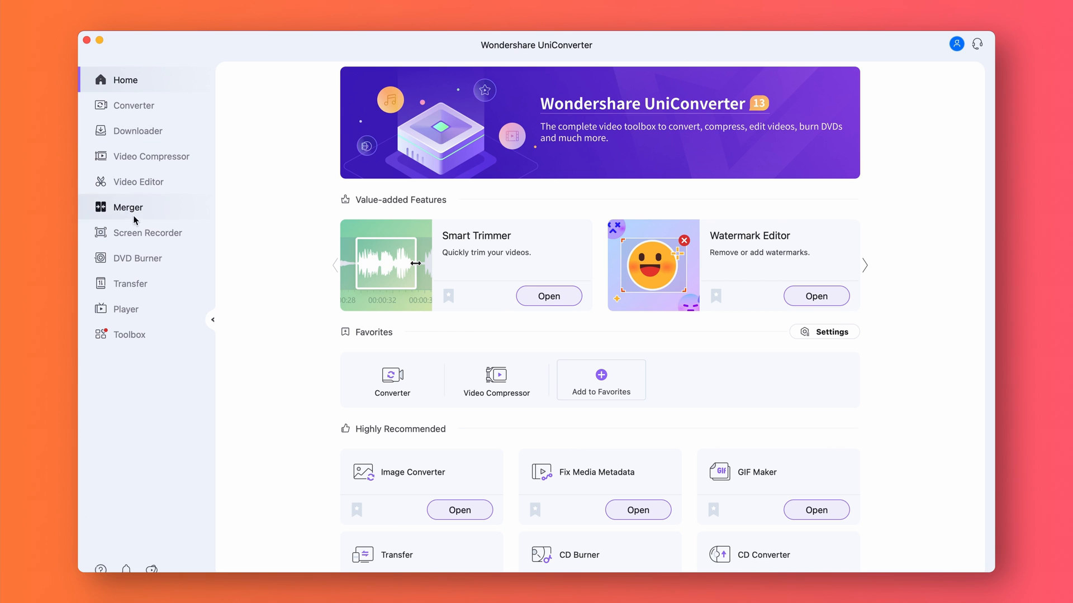
Open the Screen Recorder panel from the Home sidebar's Screen Recorder section
click(147, 232)
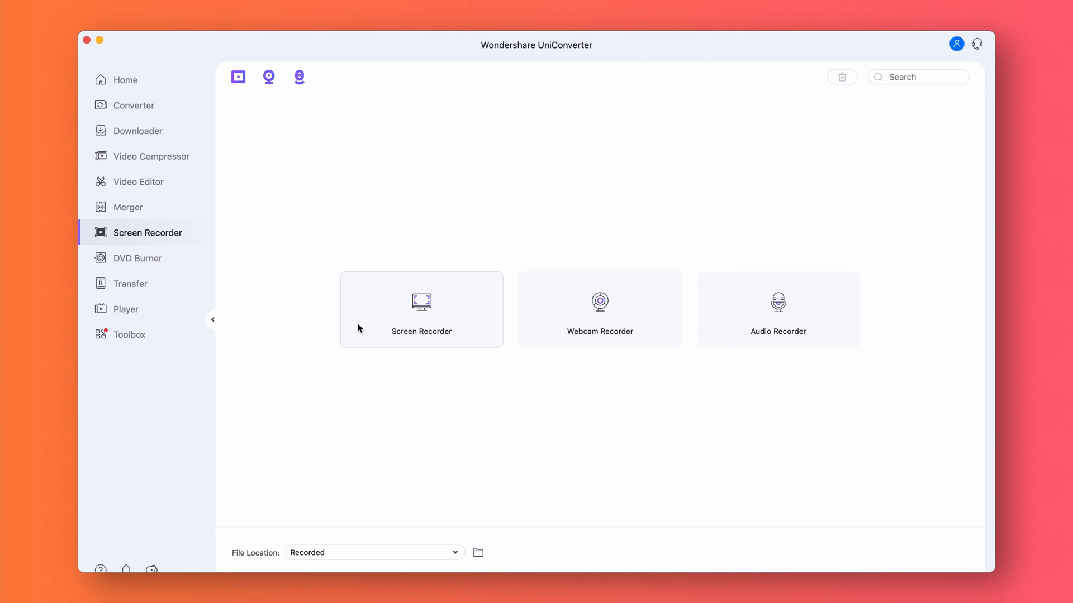
click(421, 308)
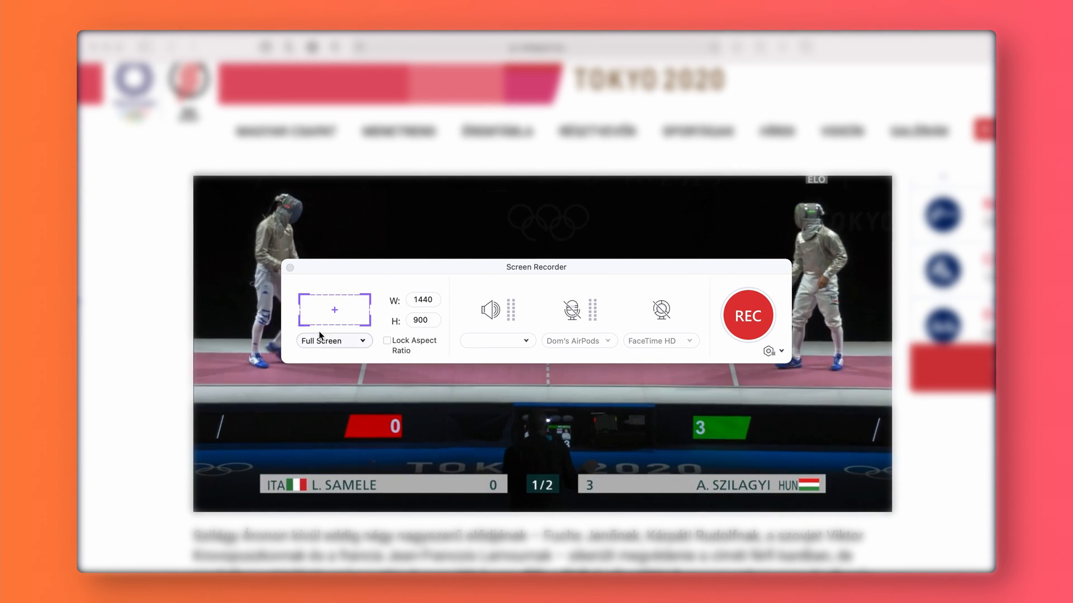
Keep capture at Full Screen 1440×900 and record audio from the Built-in Microphone
click(334, 341)
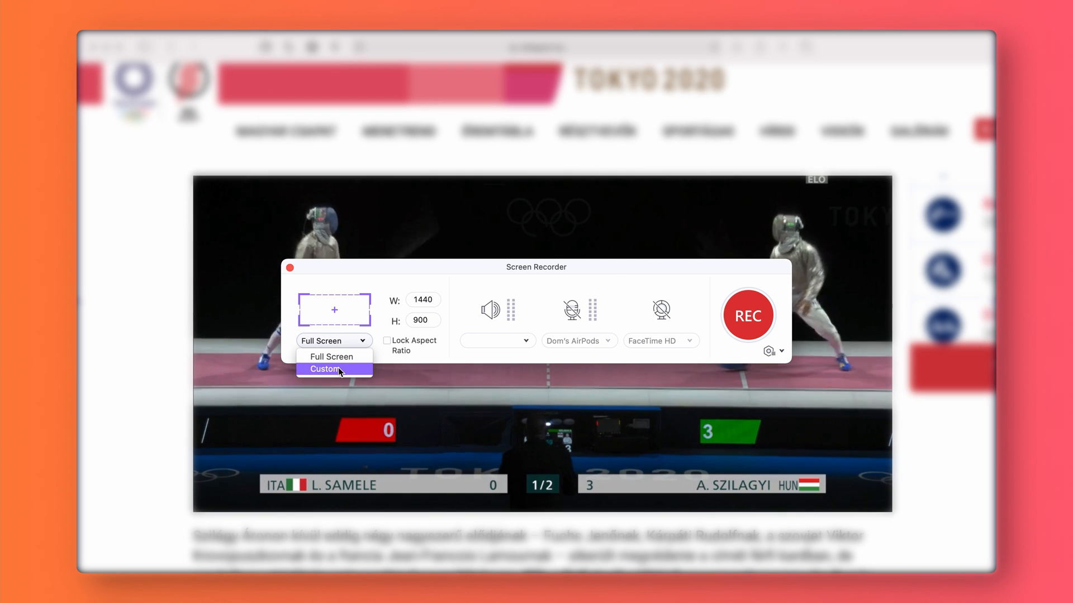
click(322, 369)
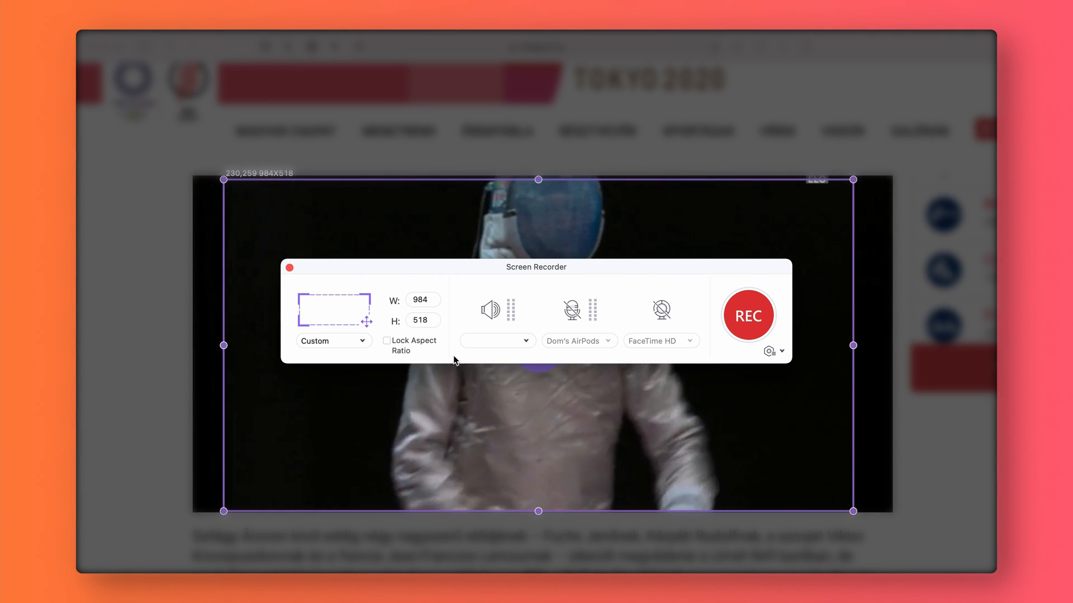
click(332, 341)
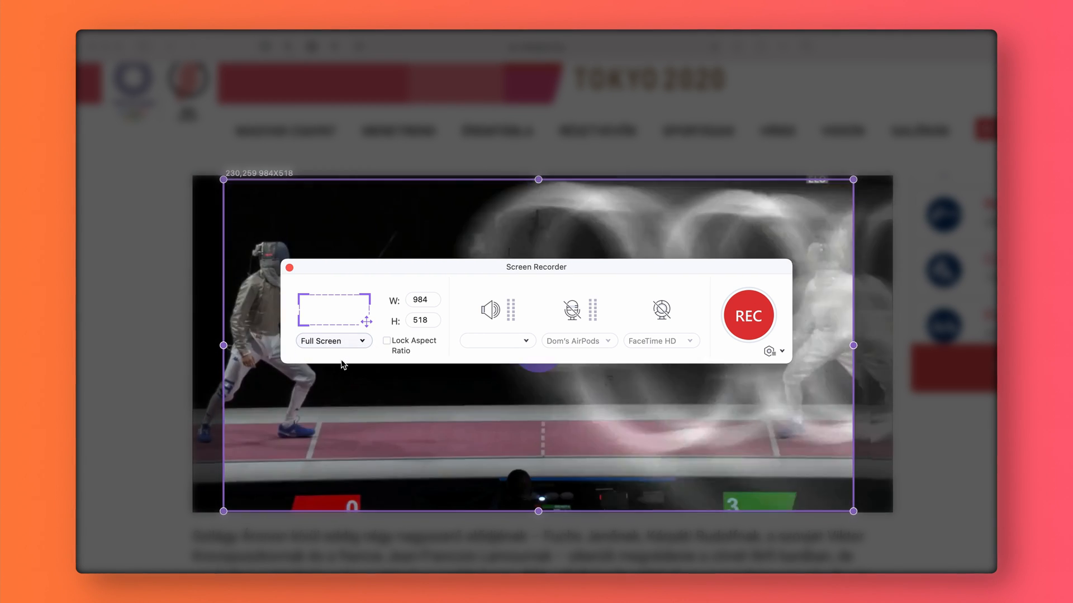
click(333, 341)
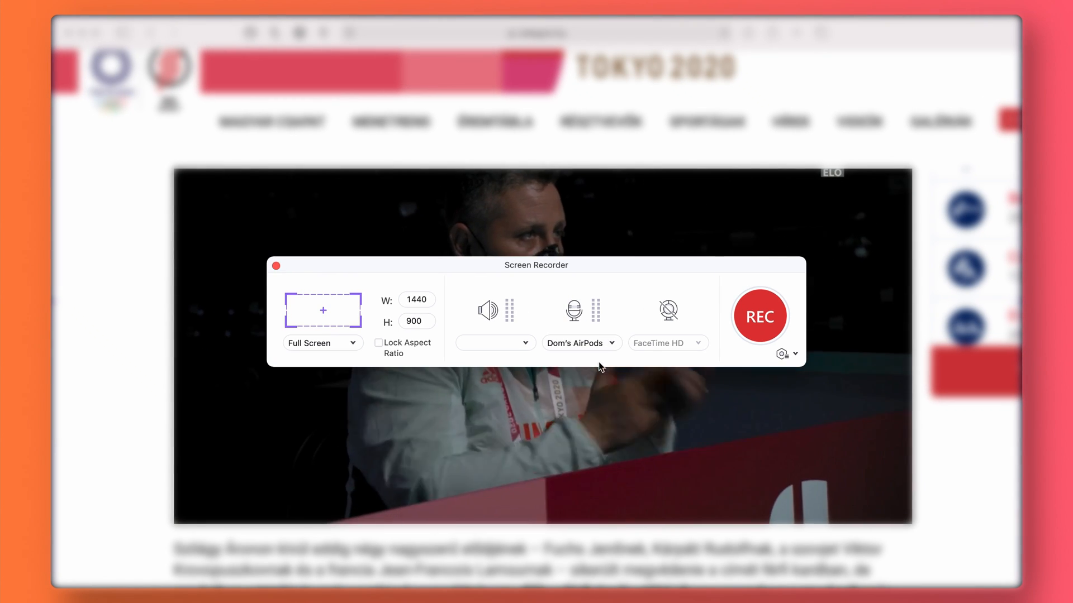
click(580, 342)
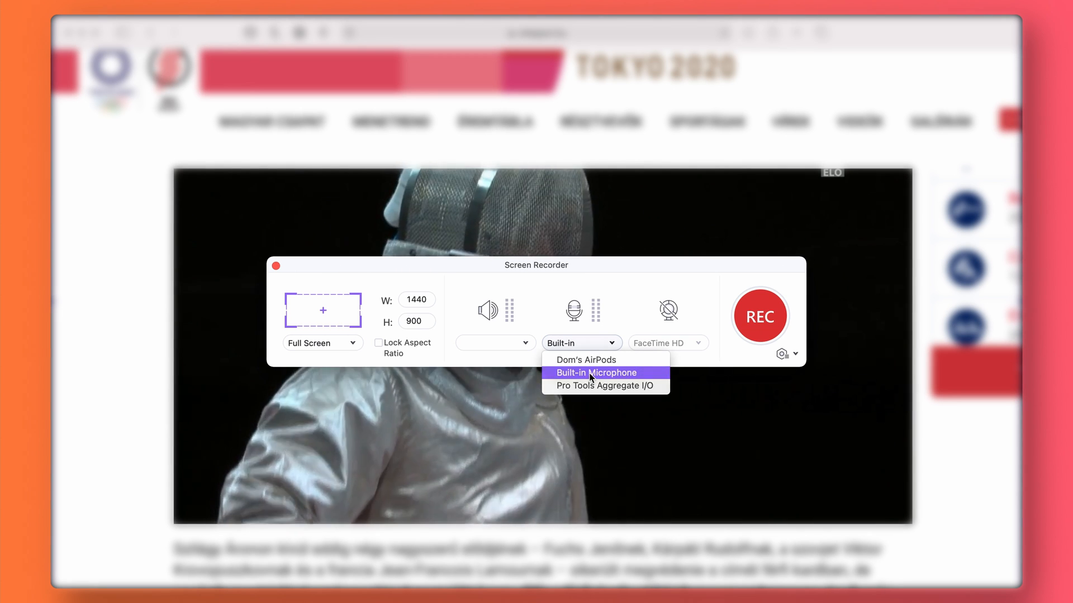
click(595, 373)
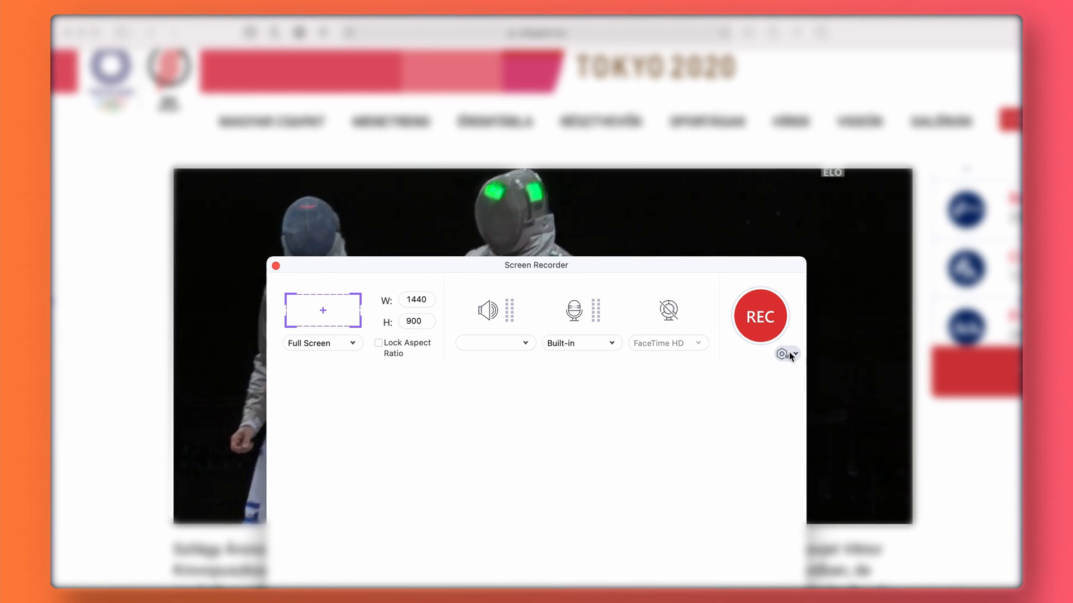
Check Save to, frame rate and output format, then choose 'Start manually and end after'
click(782, 355)
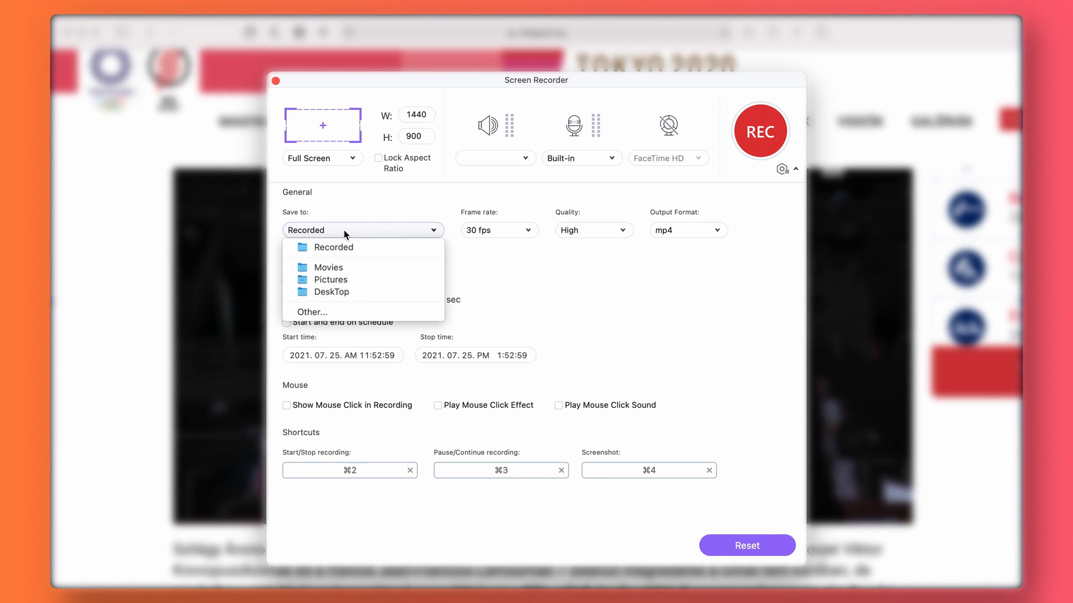
click(498, 229)
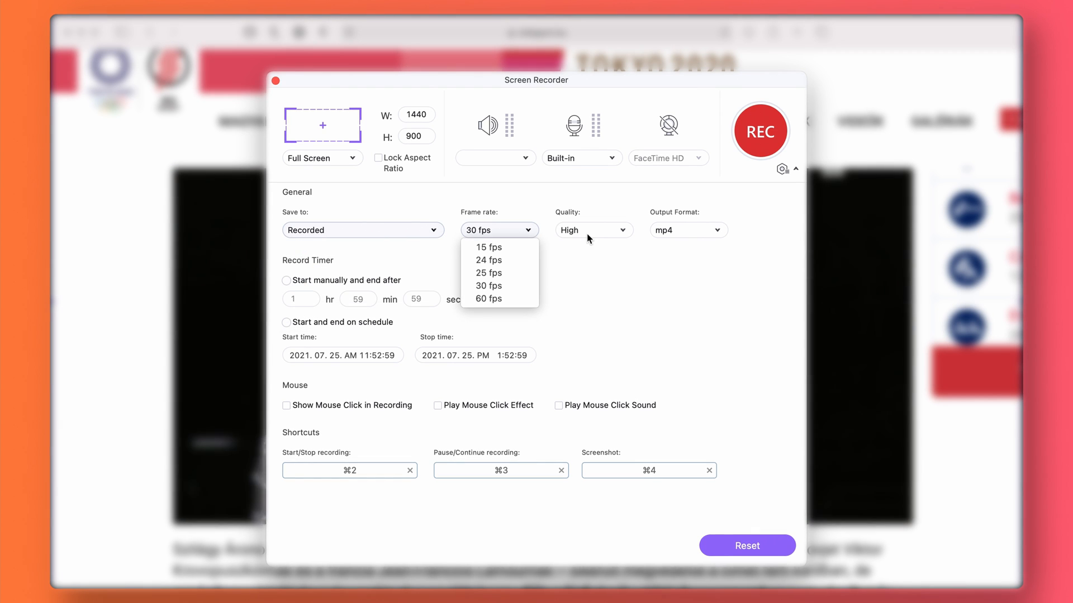
click(687, 230)
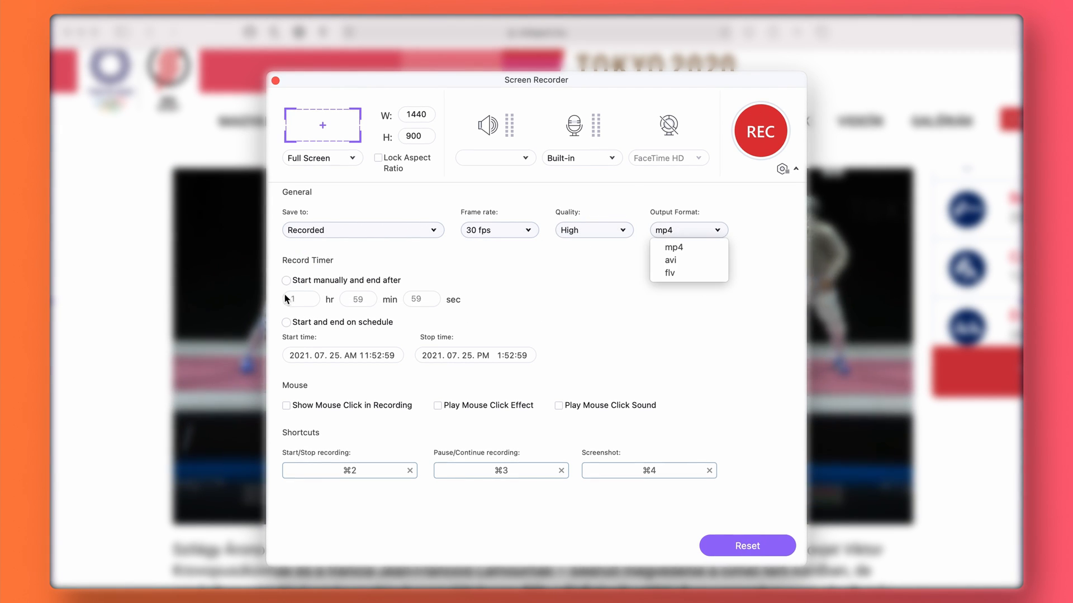
click(286, 280)
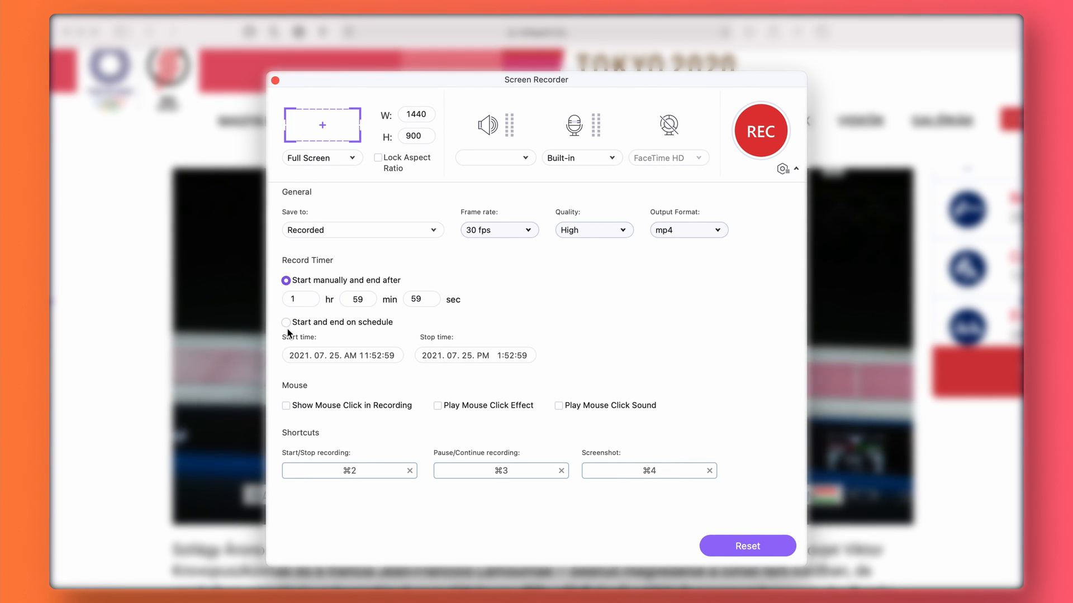
click(285, 322)
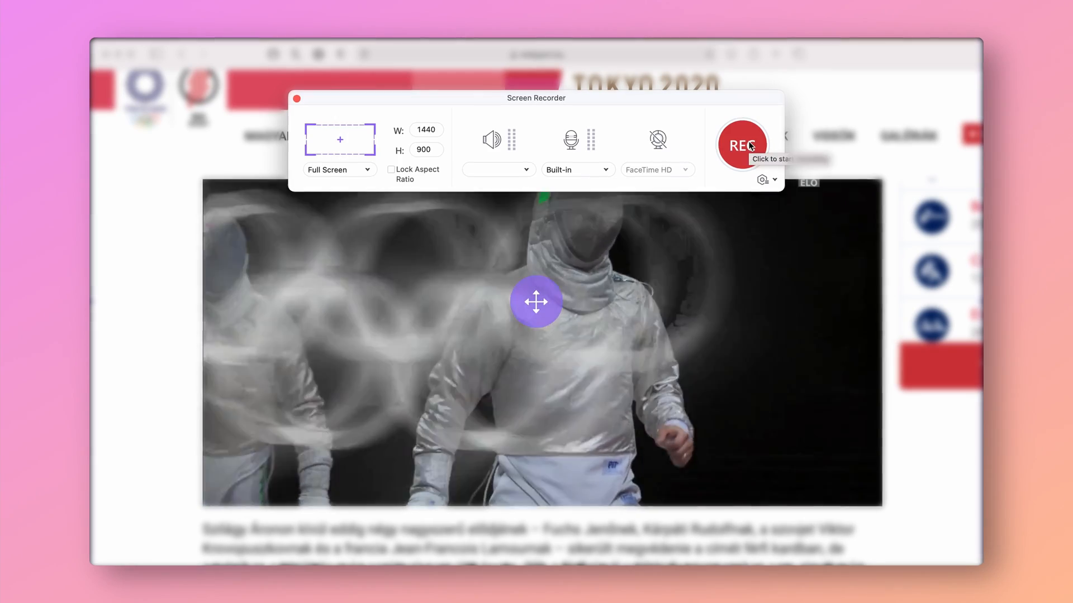
Press REC to start recording the full-screen fencing match
click(740, 144)
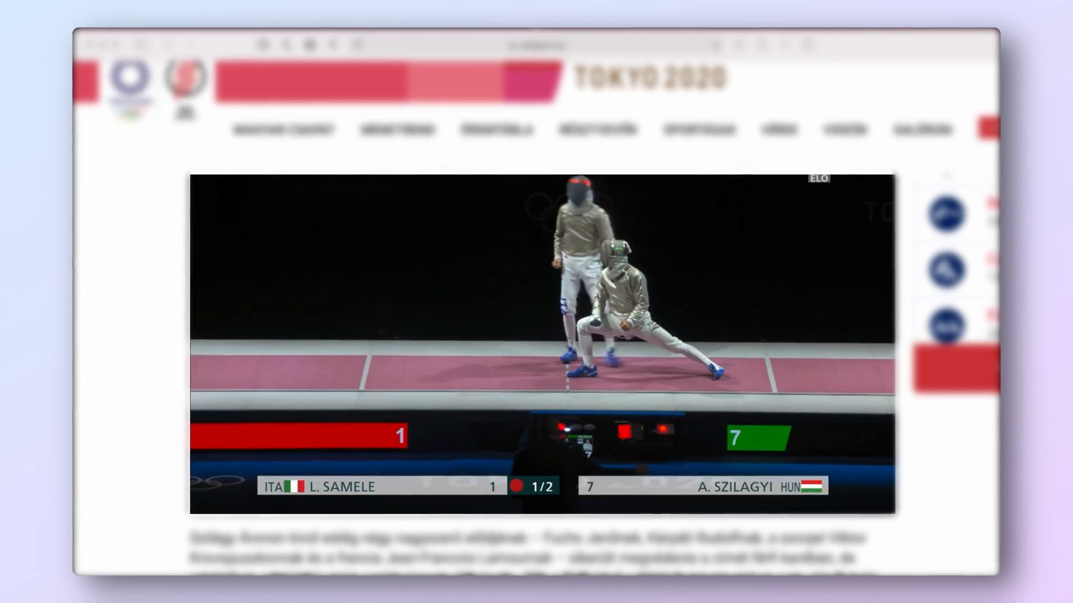
View the tool options for the finished 46-second, 19.0 MB recording
click(909, 234)
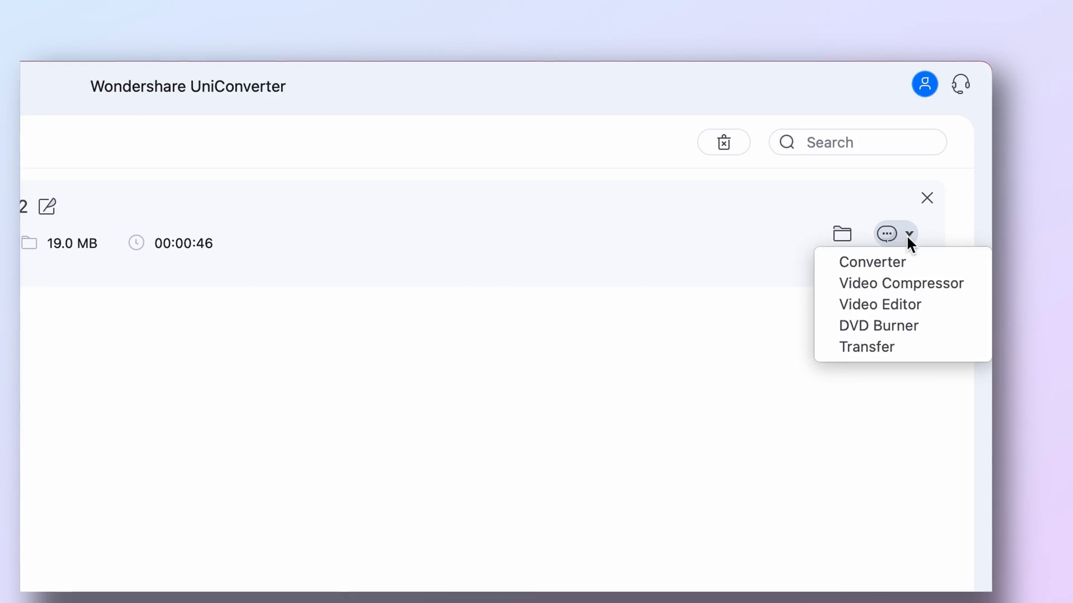
mouse_move(866, 347)
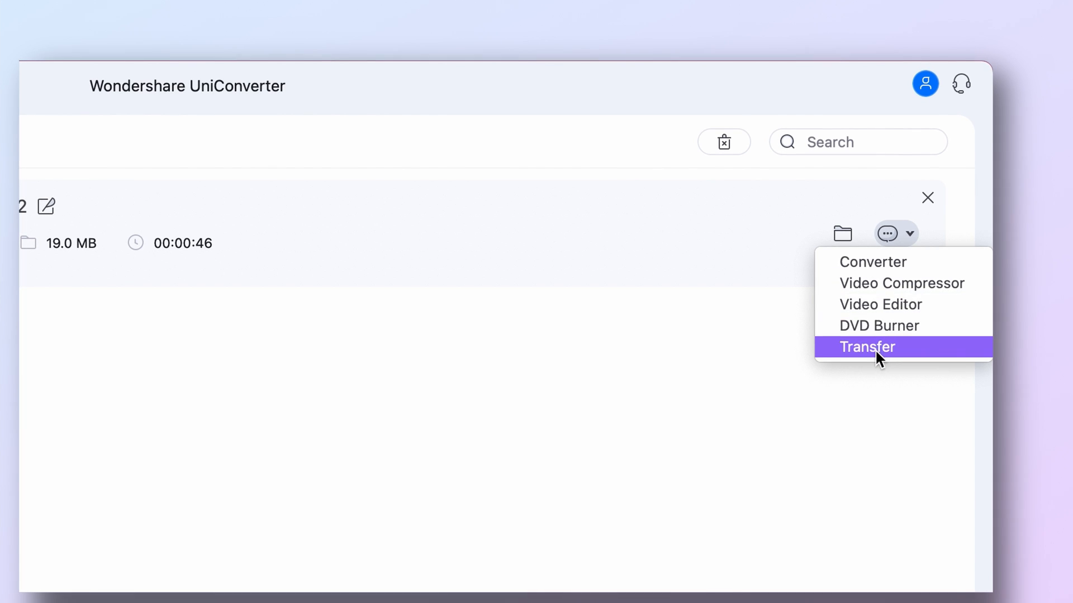
mouse_move(880, 304)
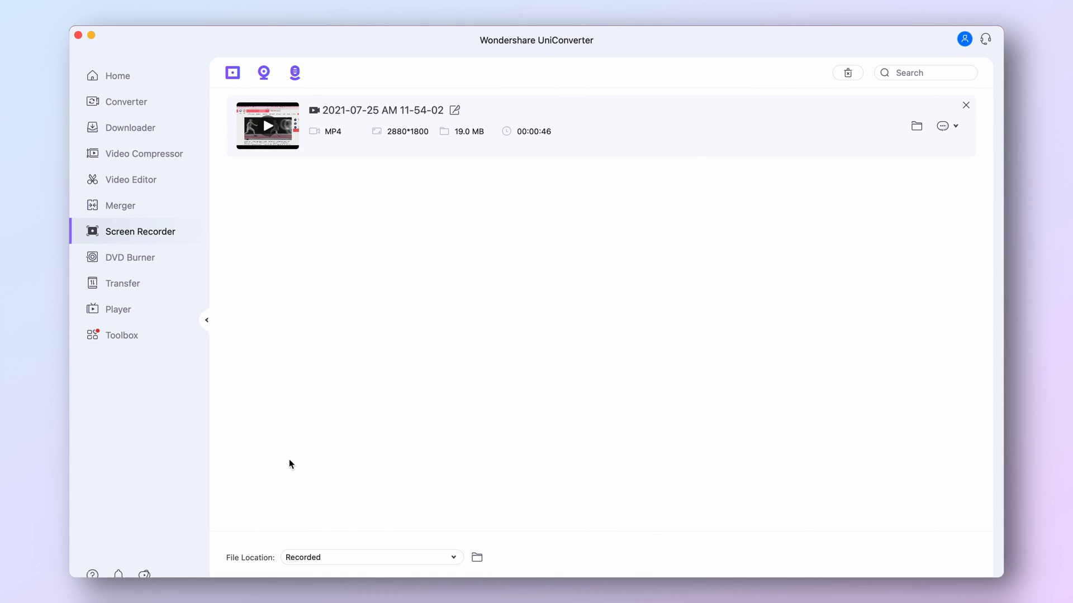
mouse_move(129, 179)
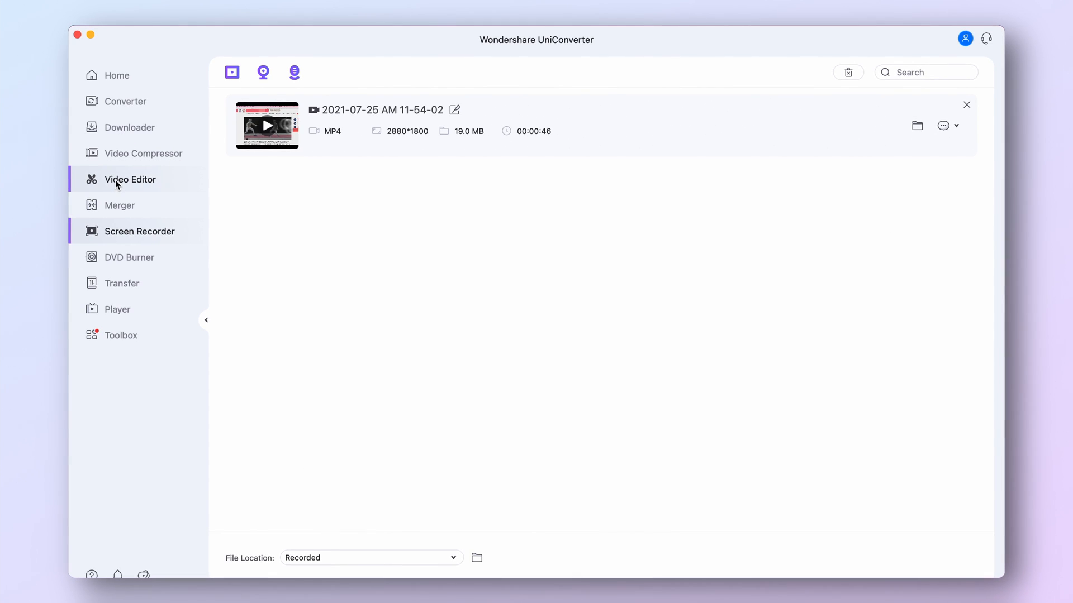
Crop the recording to the fencing video in Video Editor and export the 16-second MP4
click(129, 179)
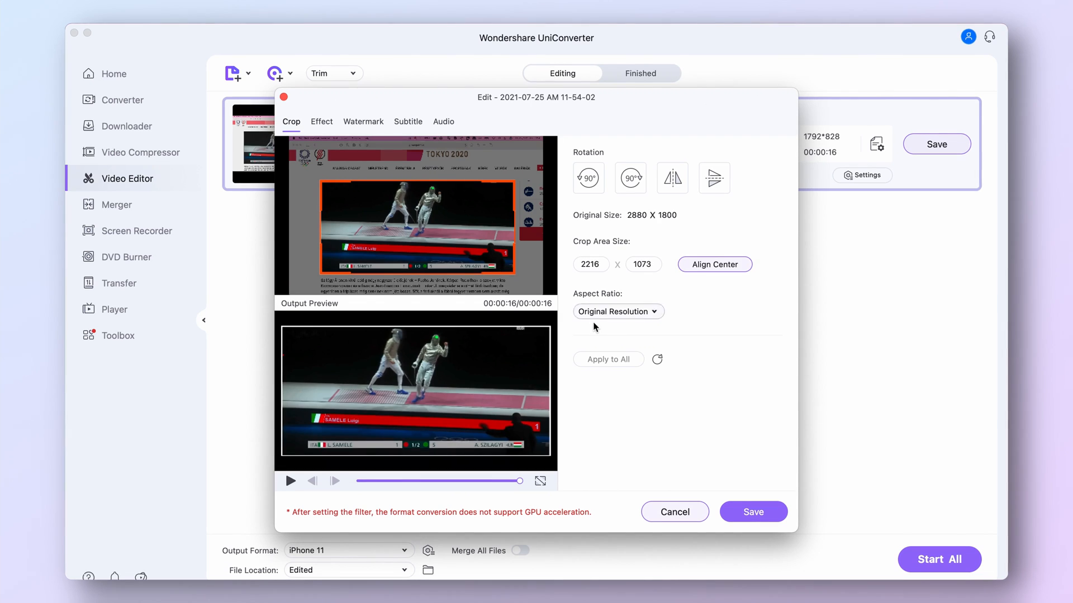
click(408, 121)
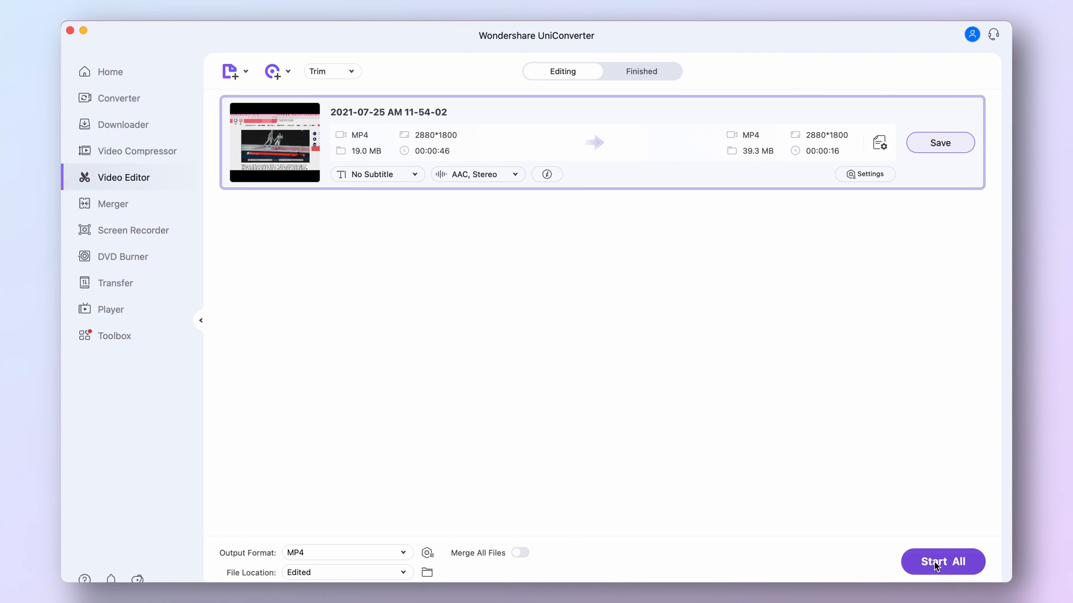
click(942, 562)
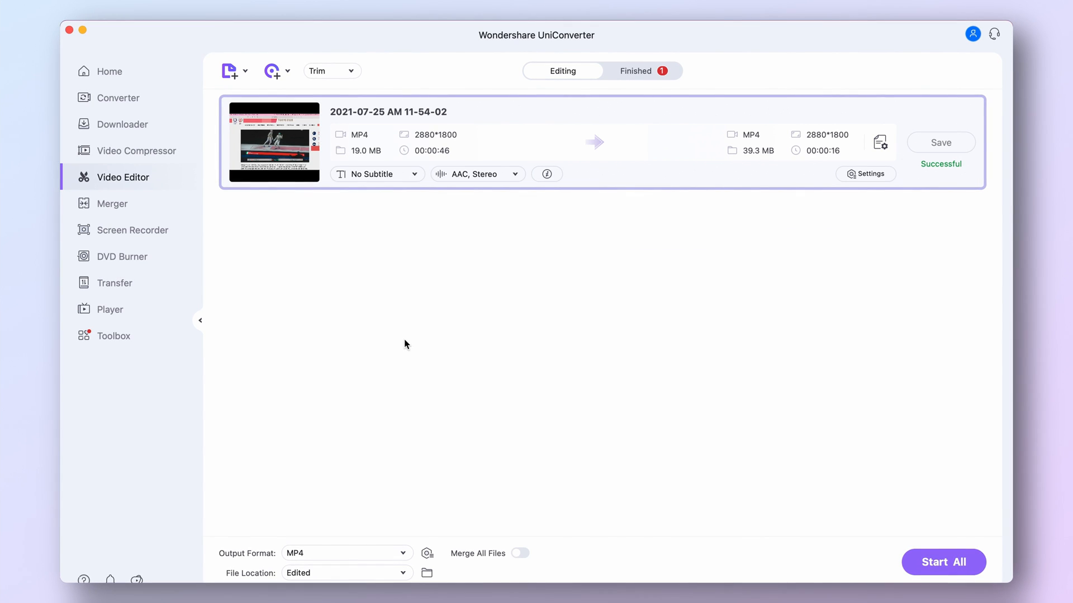
click(639, 71)
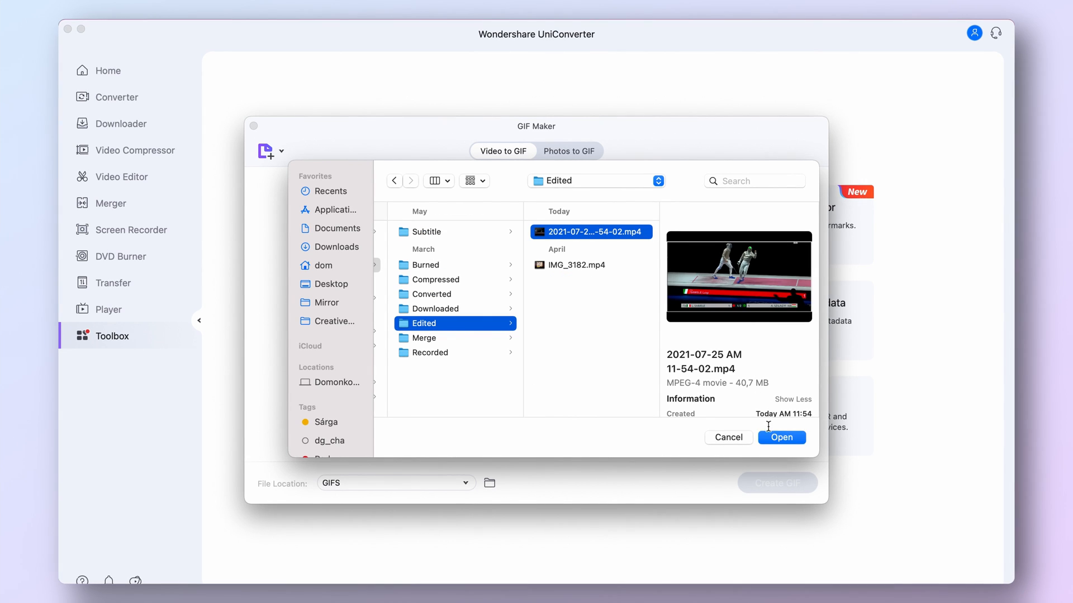
Load the edited MP4 into GIF Maker for a 6-second, 500×312 GIF
click(781, 436)
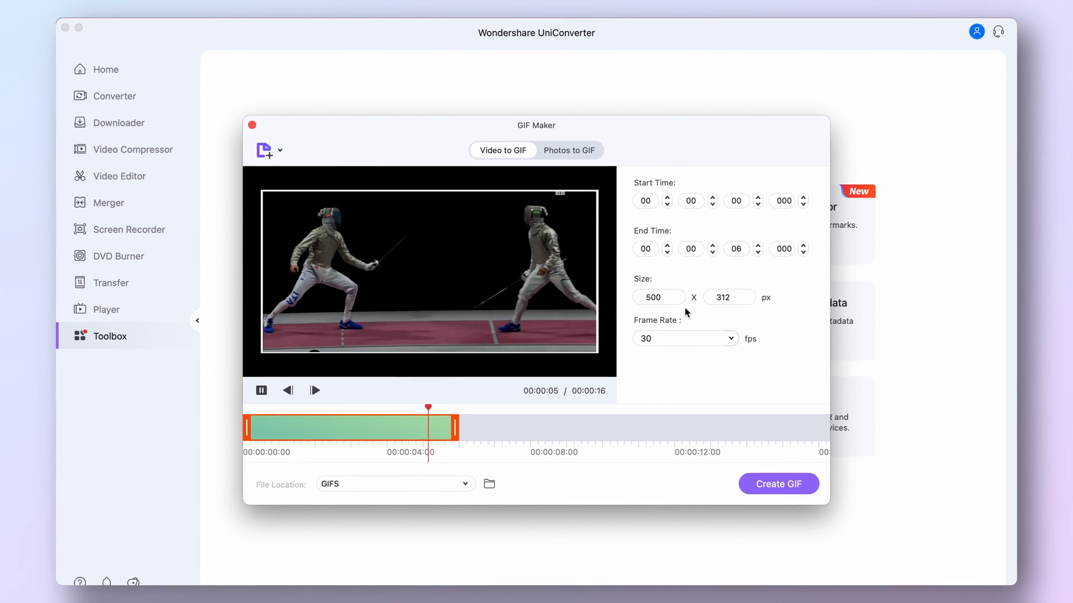
click(658, 296)
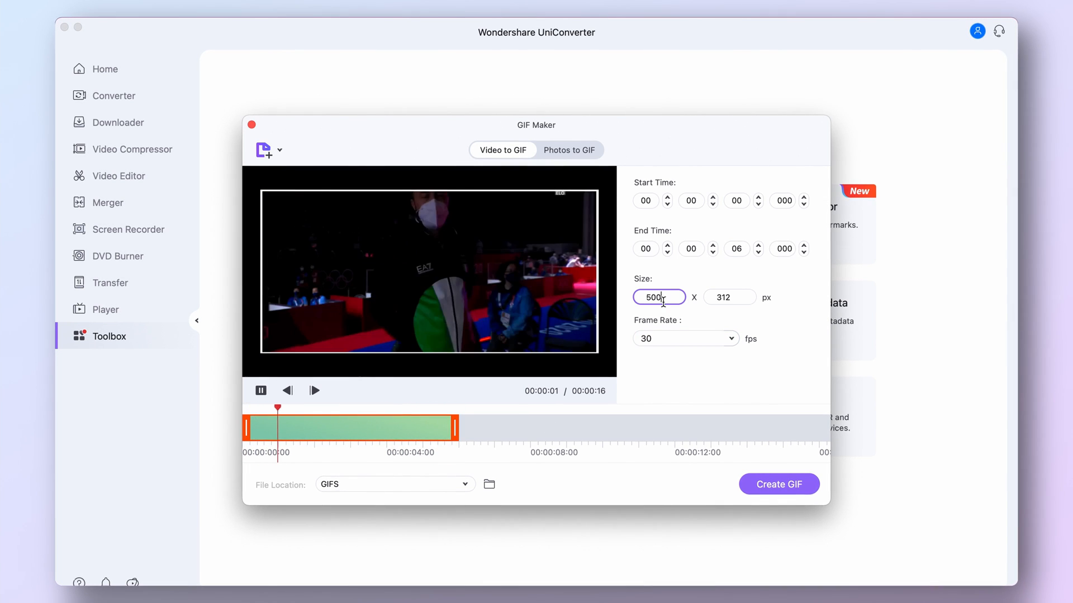
click(778, 484)
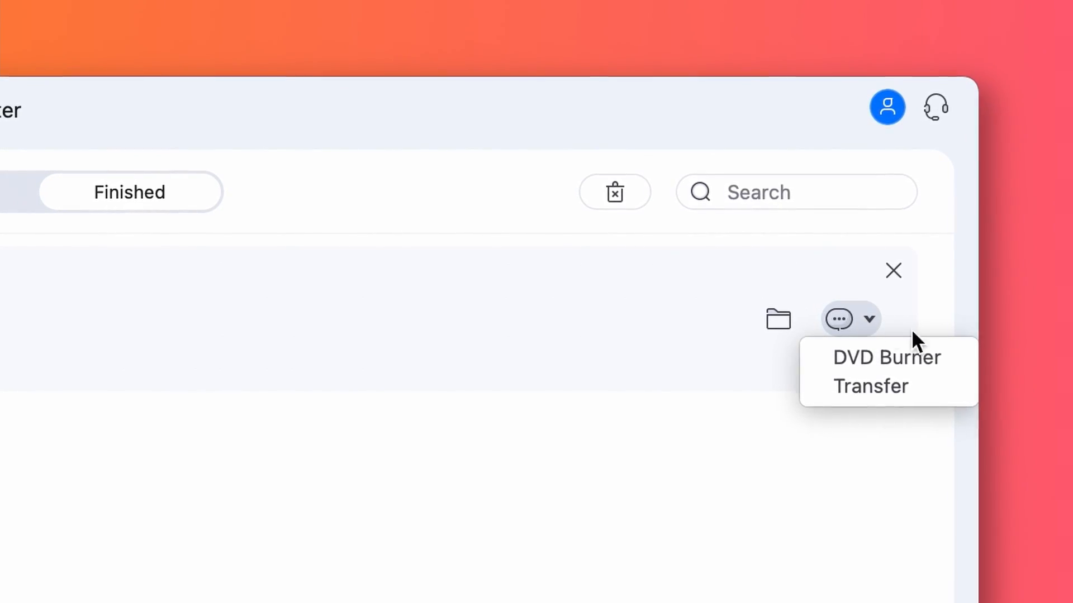
mouse_move(883, 358)
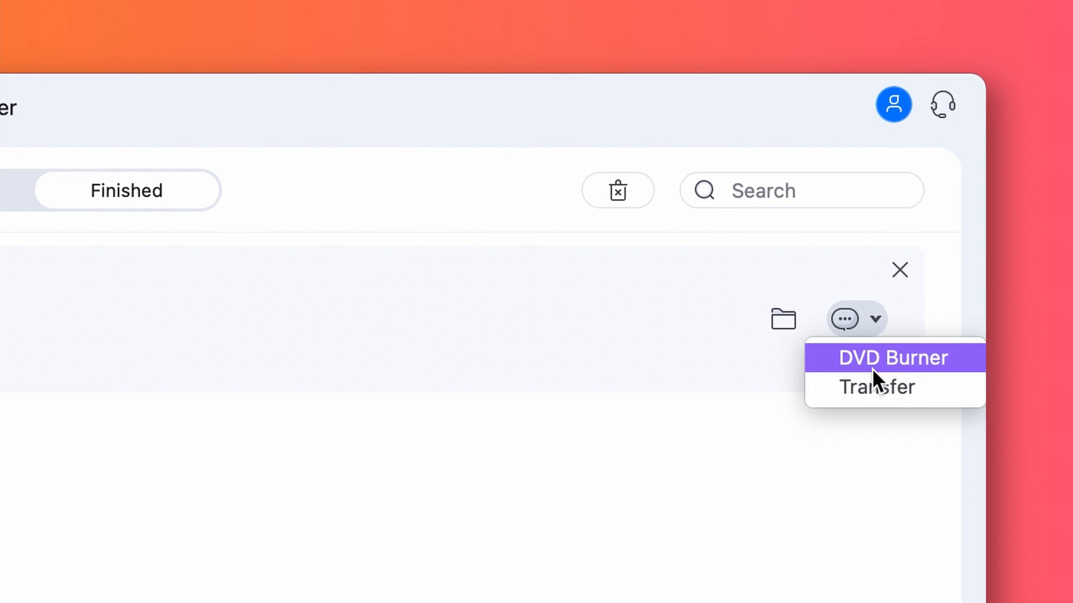